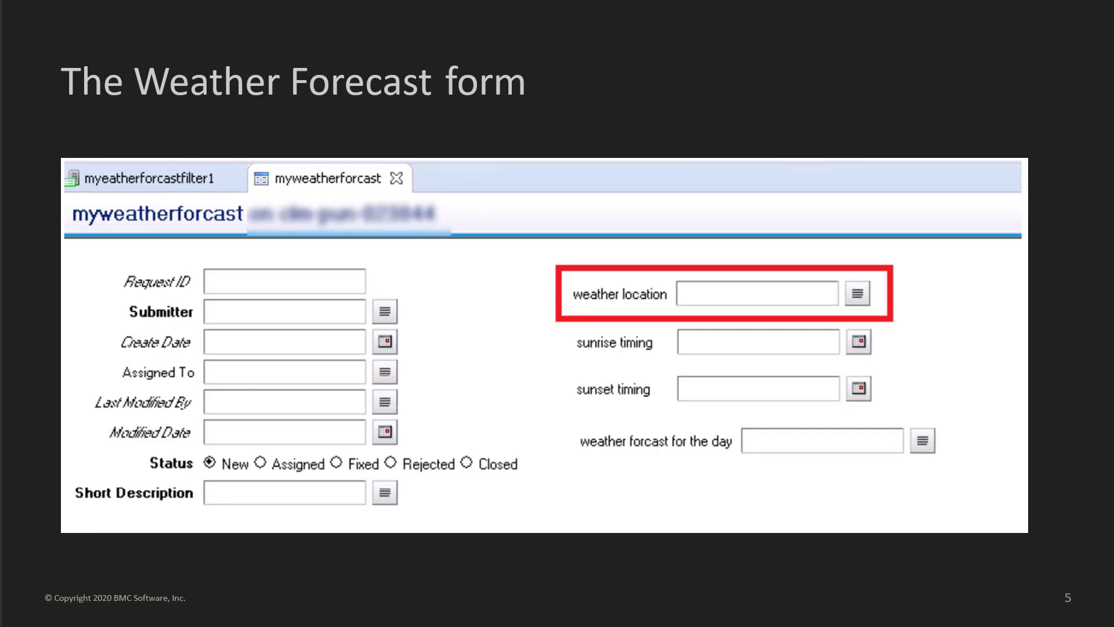
Step: Keep Weather_forecast as the primary form and review the REST action's base URI
left_click(149, 259)
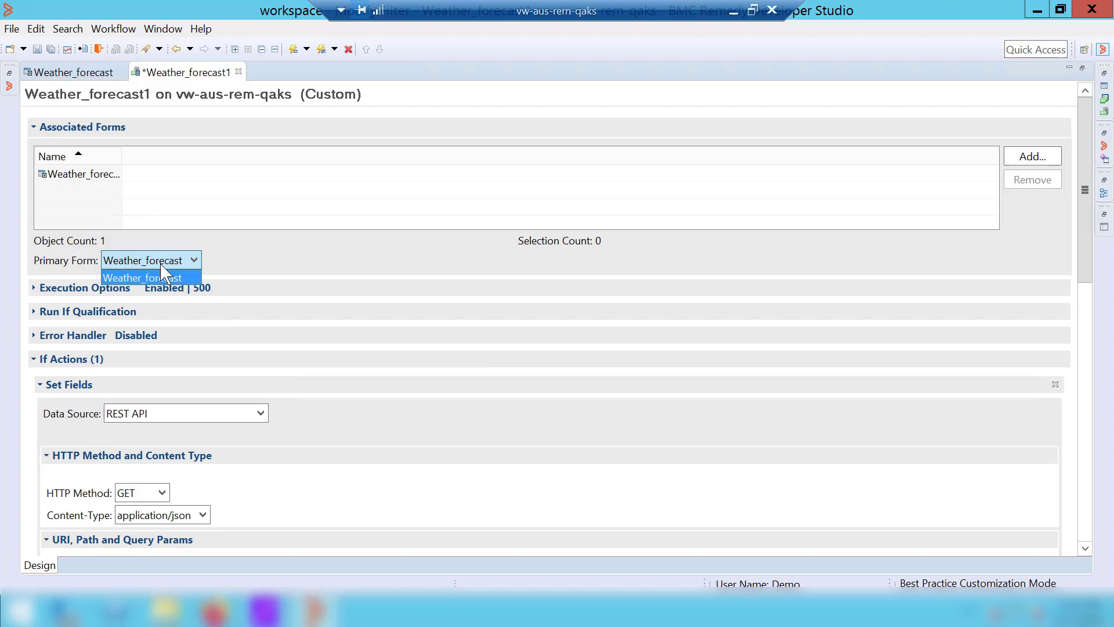
left_click(150, 278)
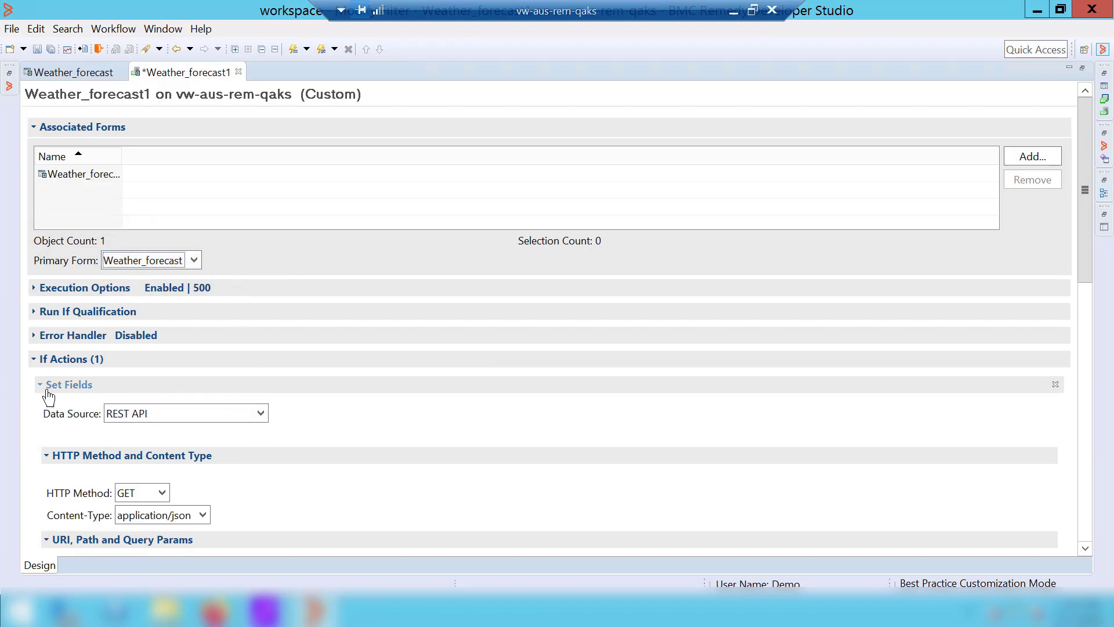
left_click(185, 414)
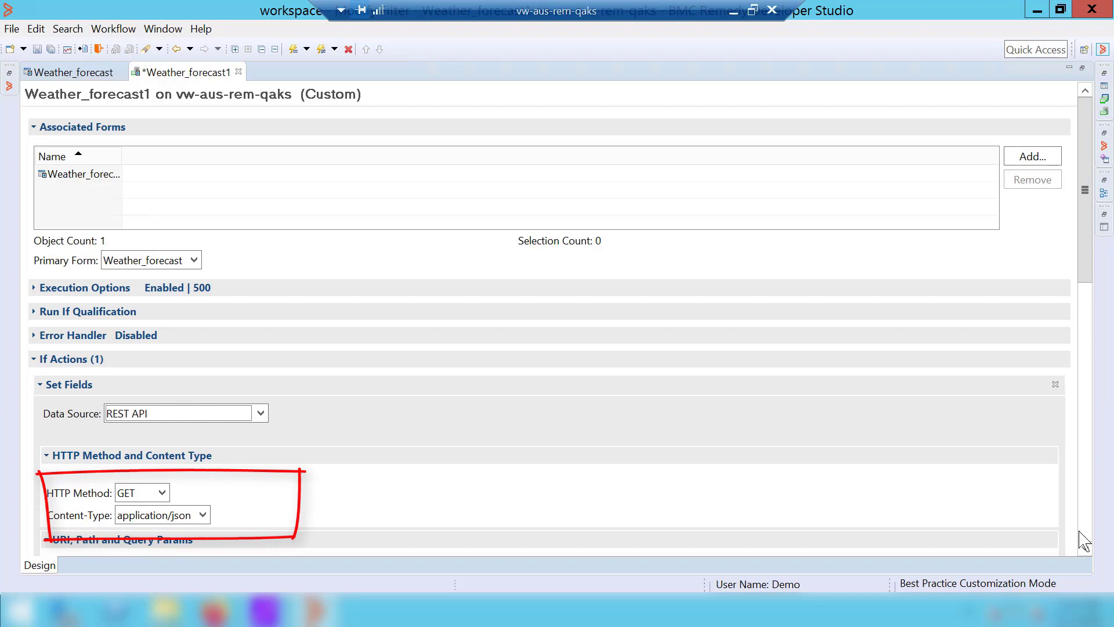
scroll("down", 3)
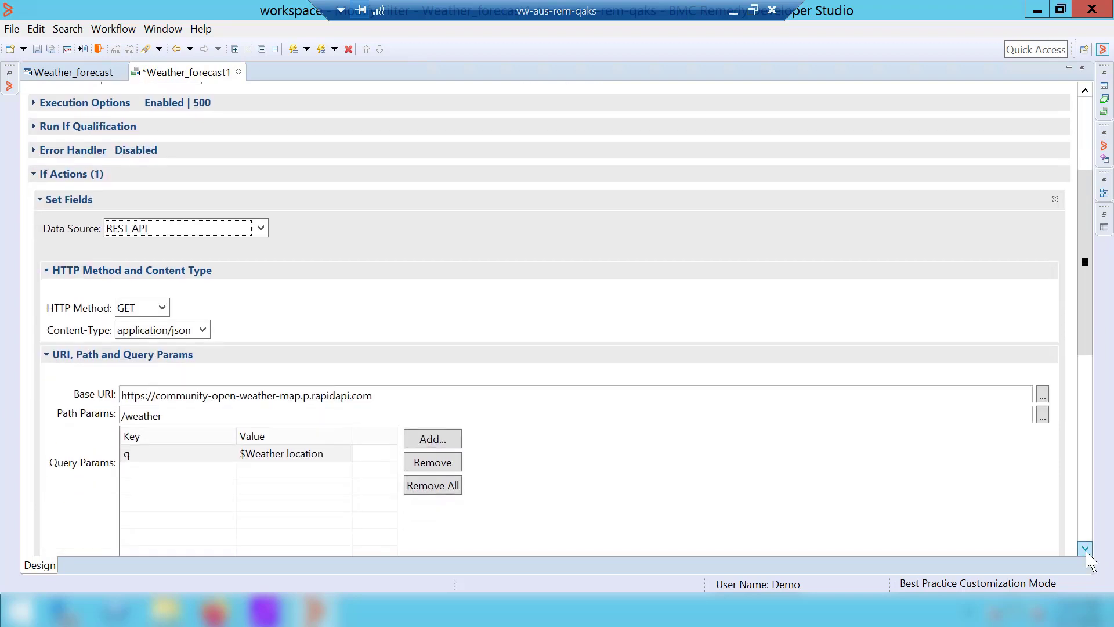
scroll("down", 3)
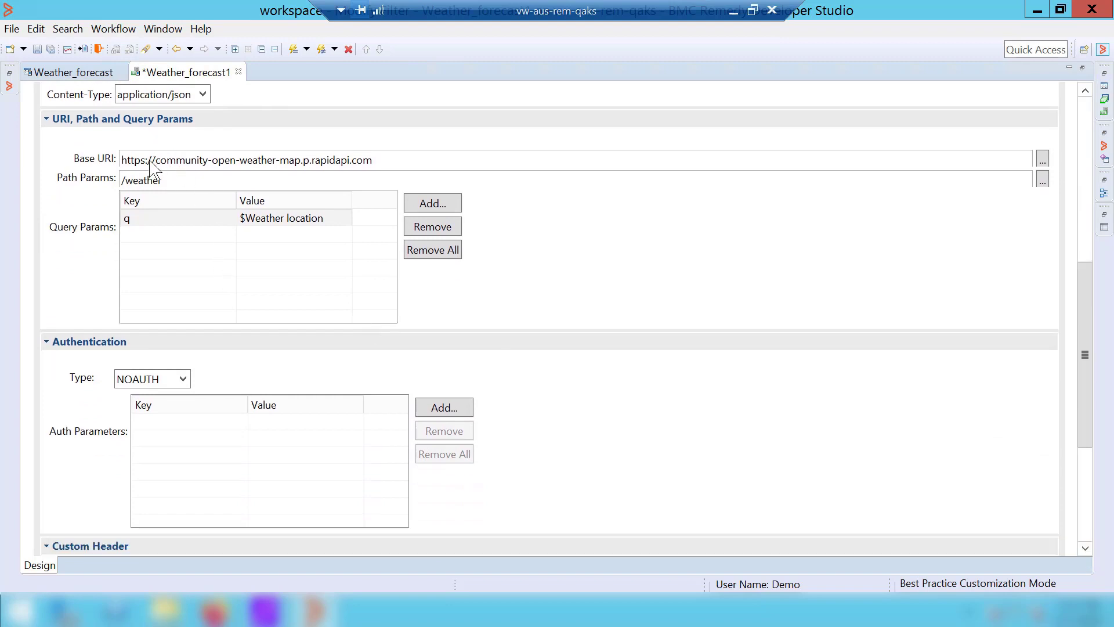
triple_click(245, 159)
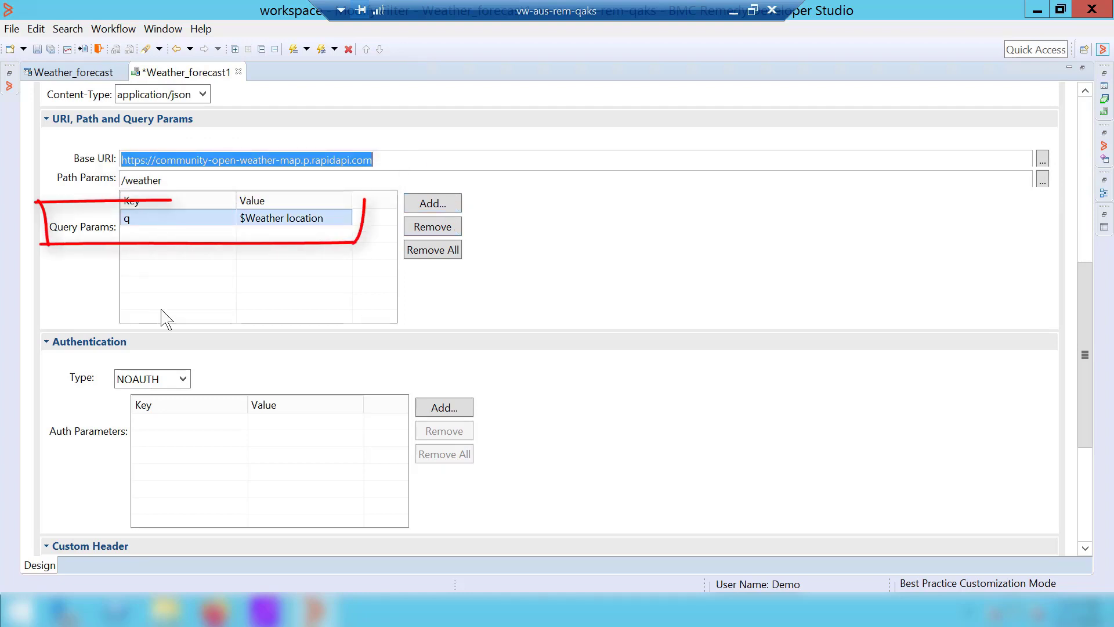
Step: Keep no authentication and reveal the Request/Response Mapping section with its response table
left_click(180, 378)
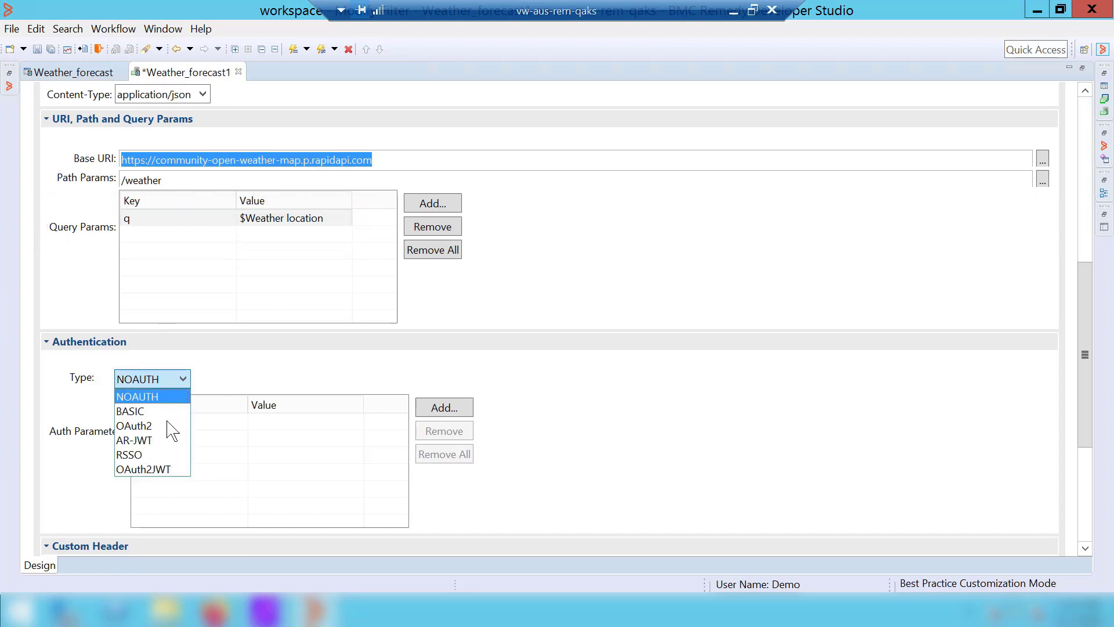
left_click(137, 396)
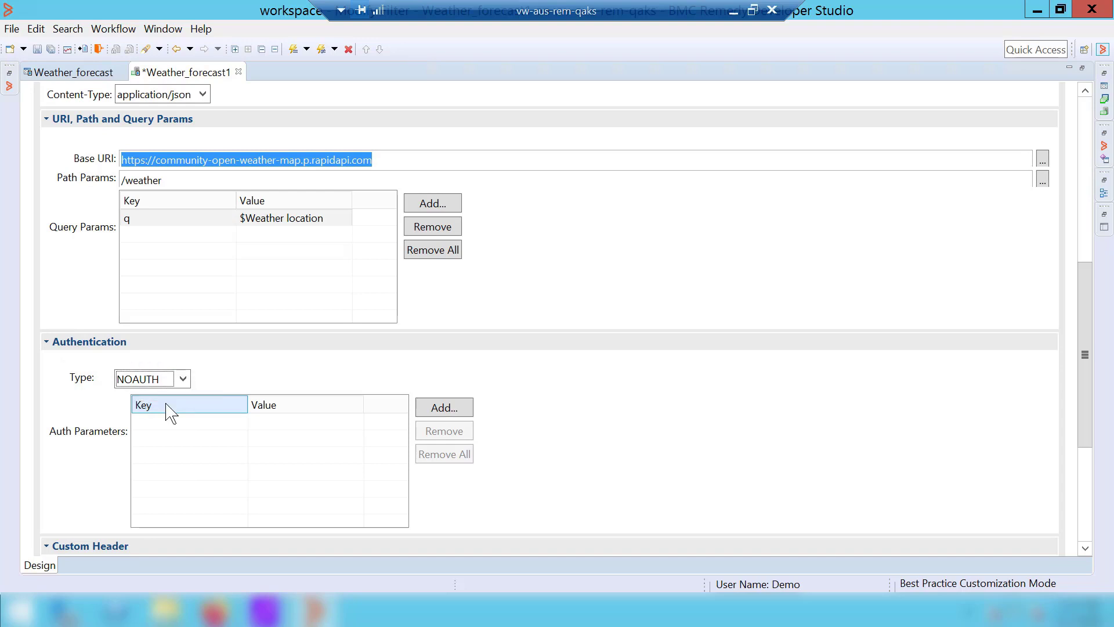
scroll("down", 3)
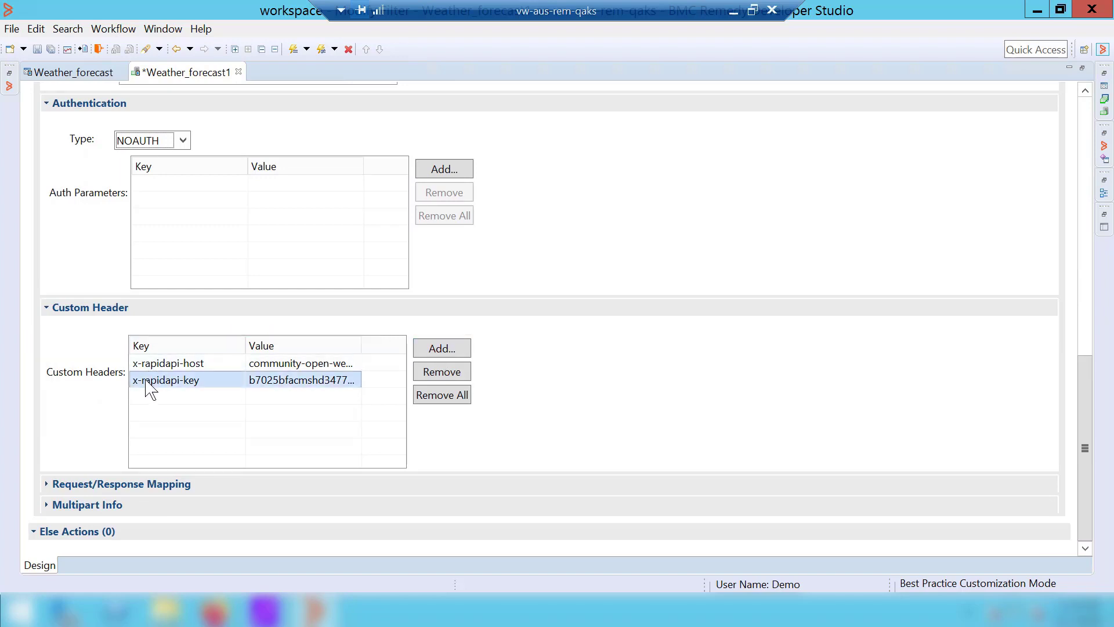
left_click(121, 484)
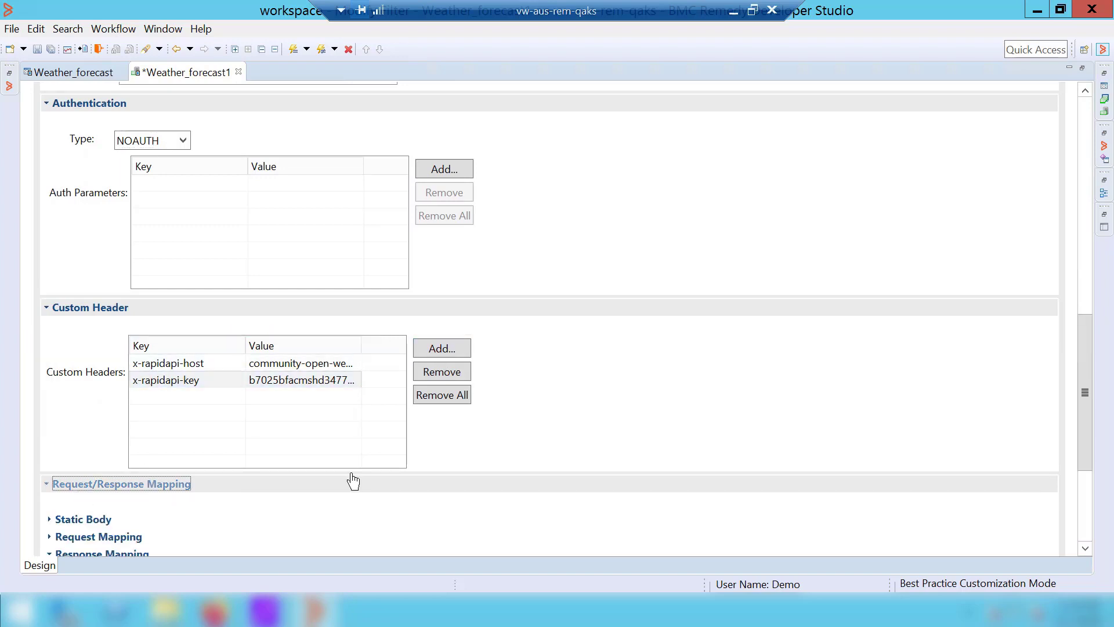
left_click(1084, 548)
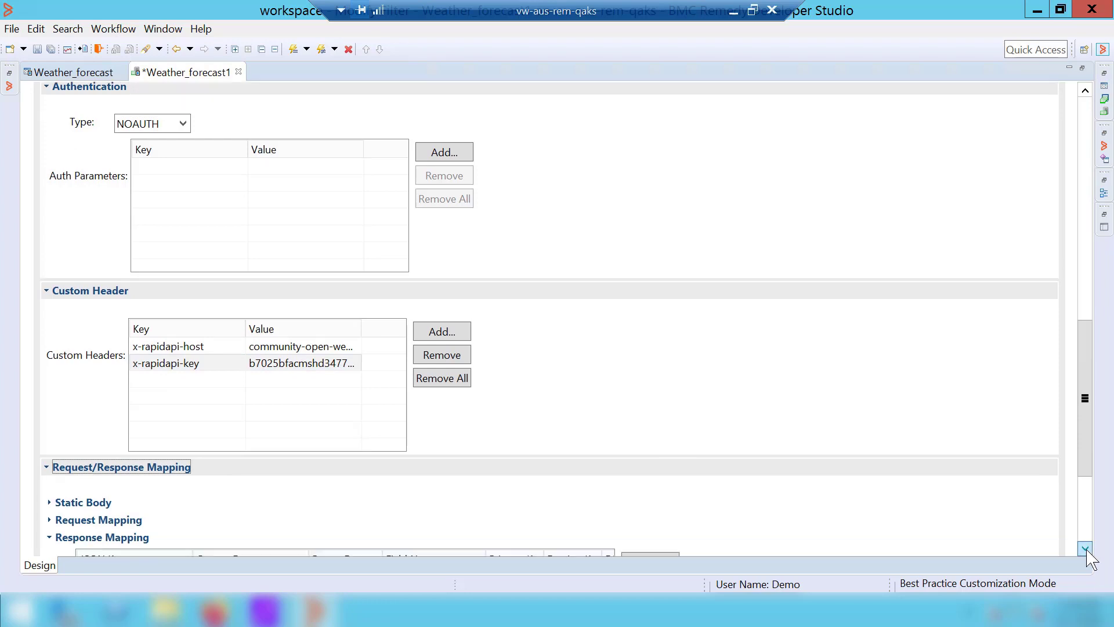
scroll("down", 3)
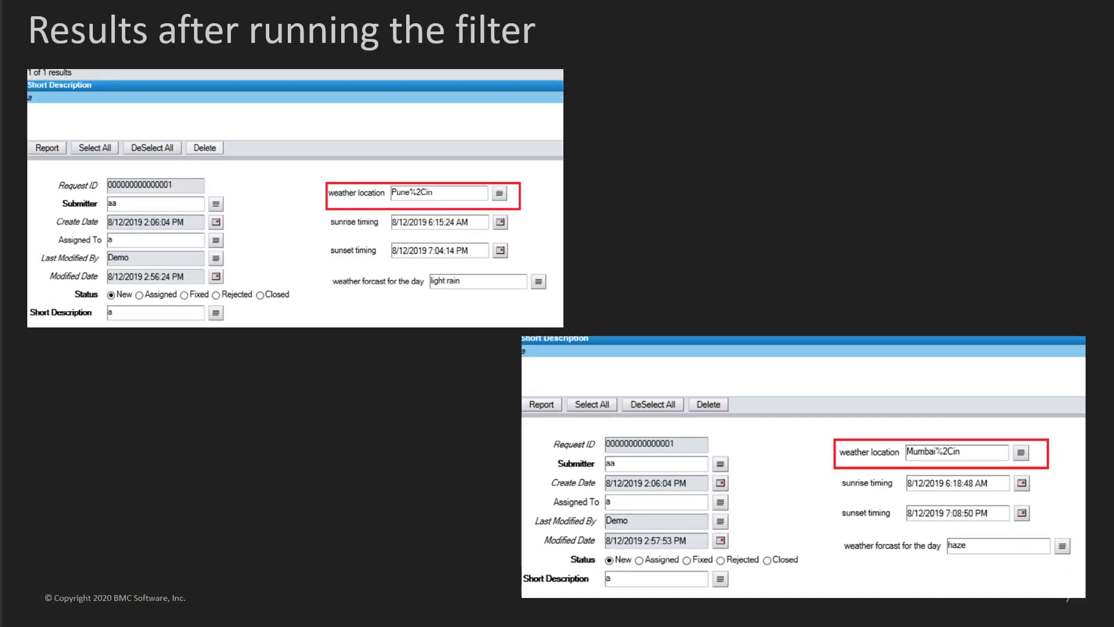
Step: Advance the slideshow to the closing BMC documentation slide
key("Right")
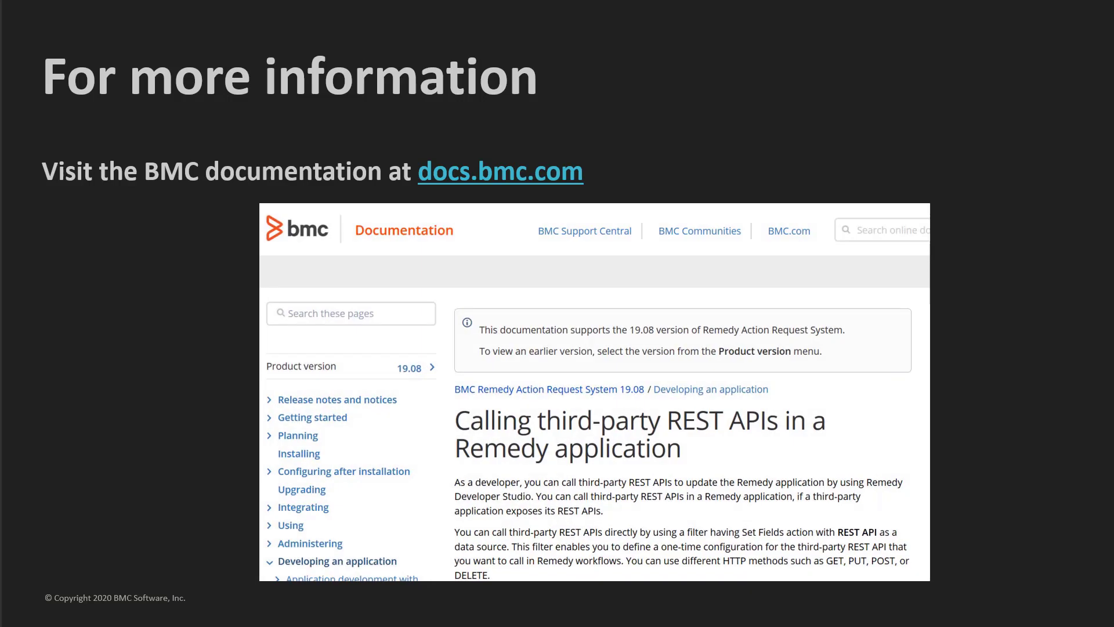